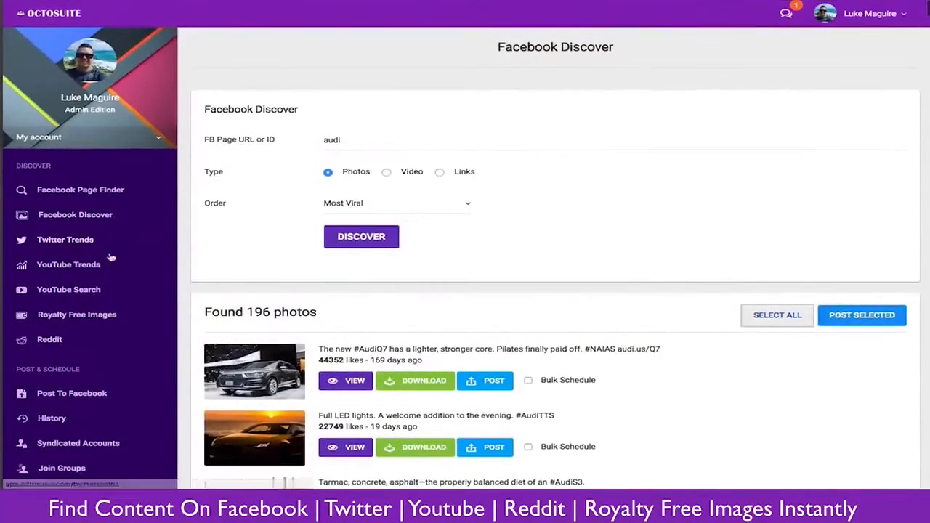
# Step: Browse YouTube Trends and Twitter Trends, then search the Facebook Page Finder for 'tennis'
pyautogui.click(67, 265)
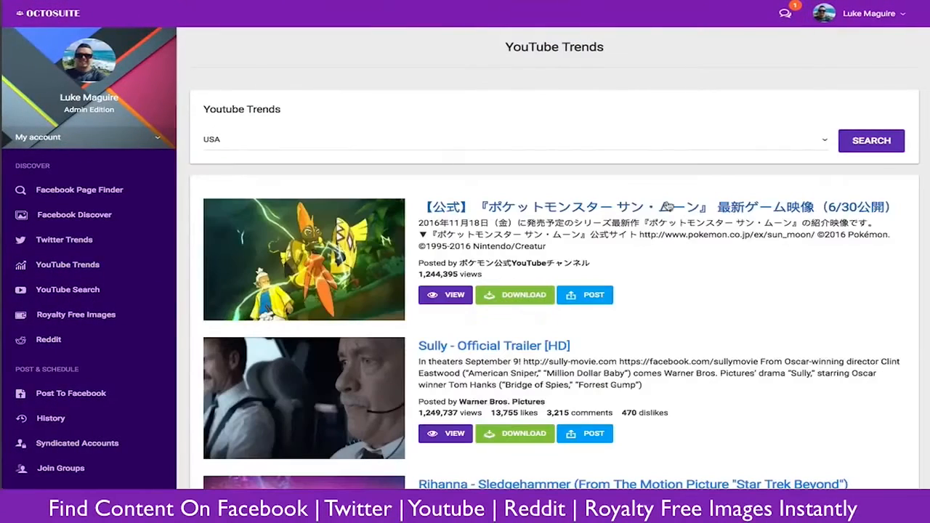
pyautogui.click(64, 239)
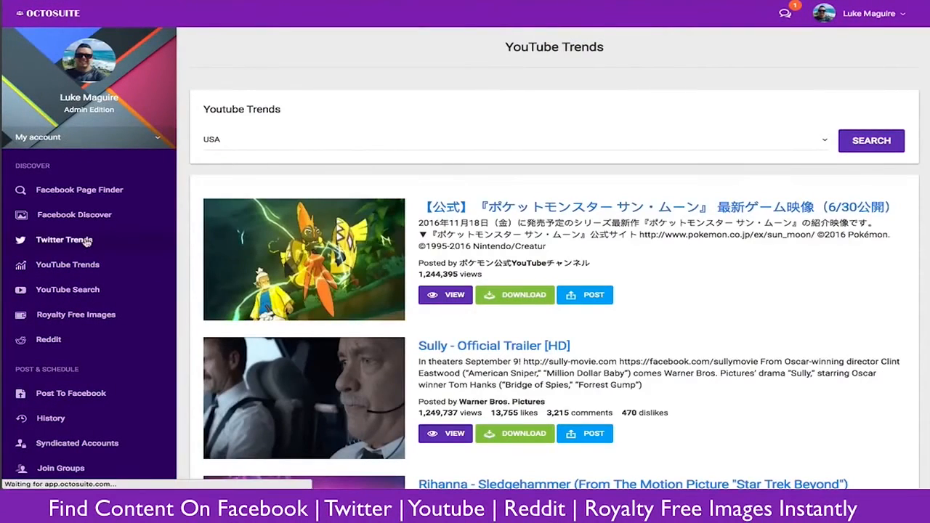
pyautogui.click(64, 238)
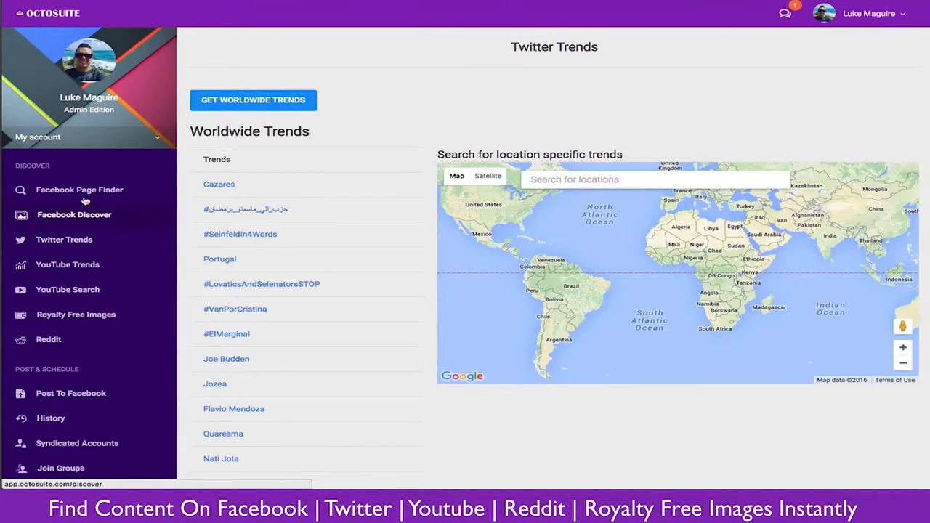
pyautogui.click(78, 189)
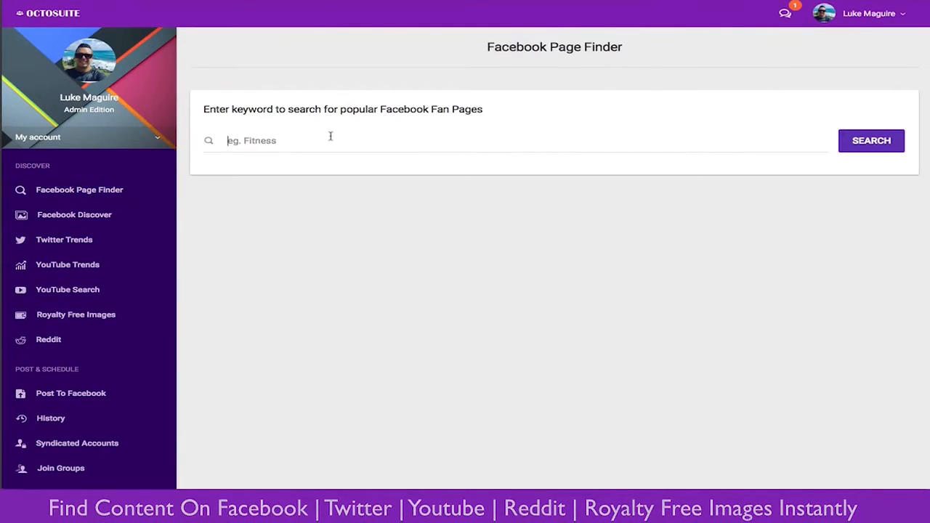
pyautogui.write('tennis')
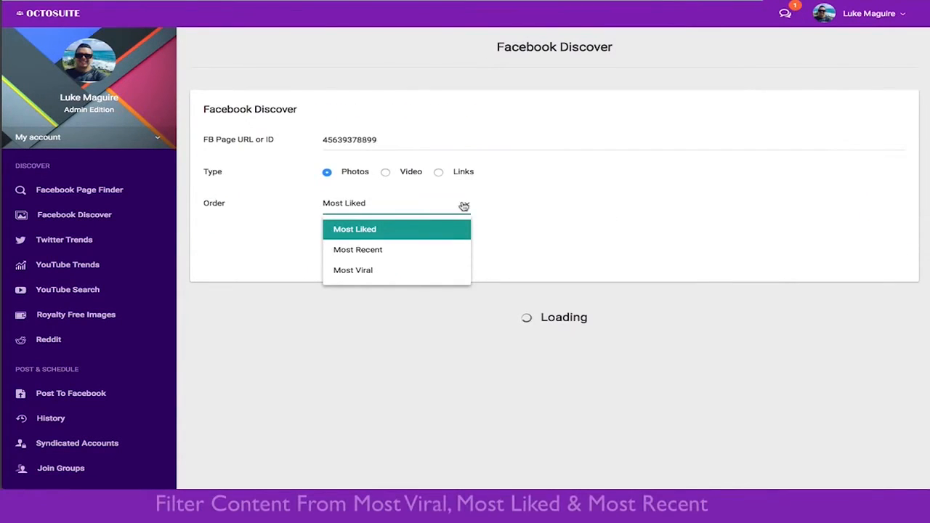
pyautogui.click(355, 230)
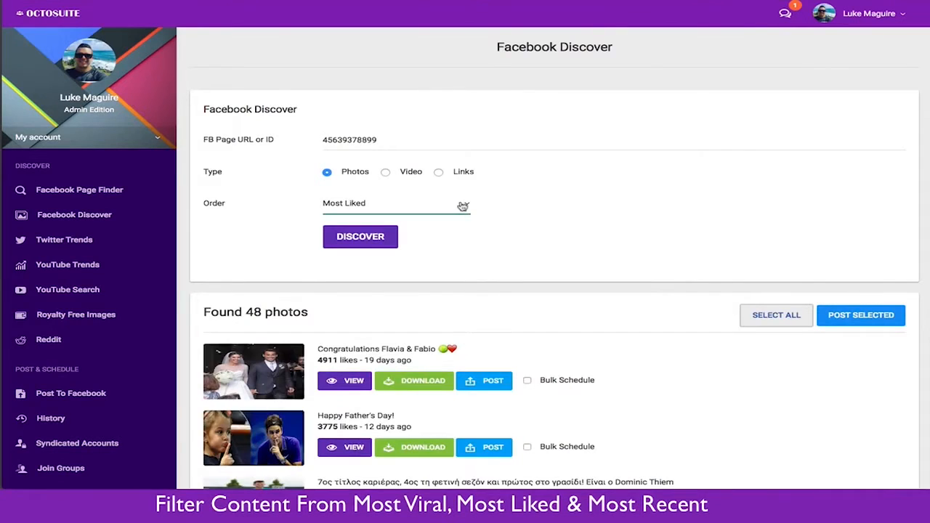
pyautogui.scroll(-3)
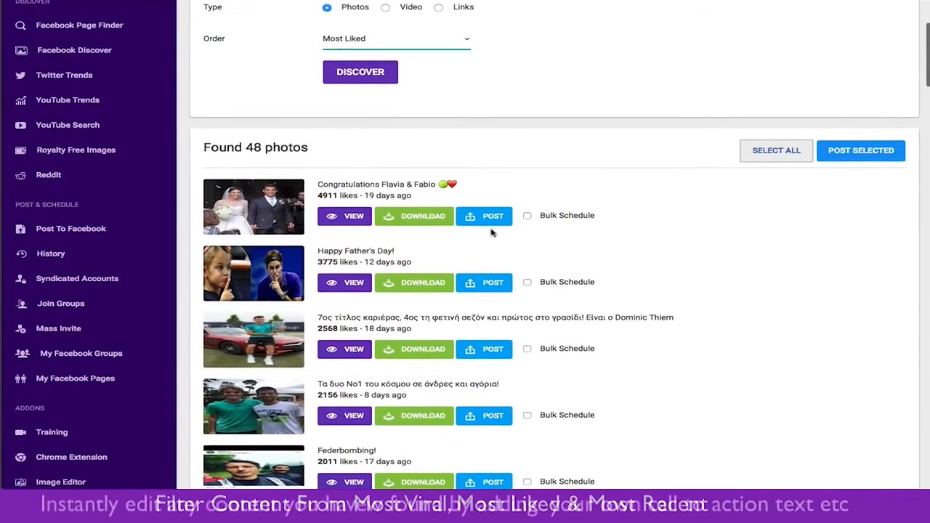
# Step: Start posting the wedding photo with caption 'more co', then mark photos for bulk scheduling
pyautogui.click(484, 215)
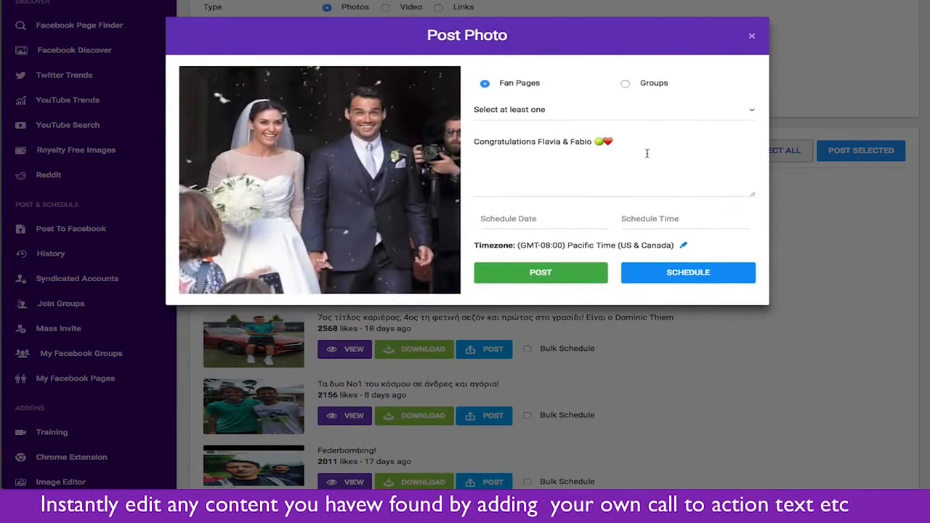
pyautogui.write('more content check out lukemaguire.com')
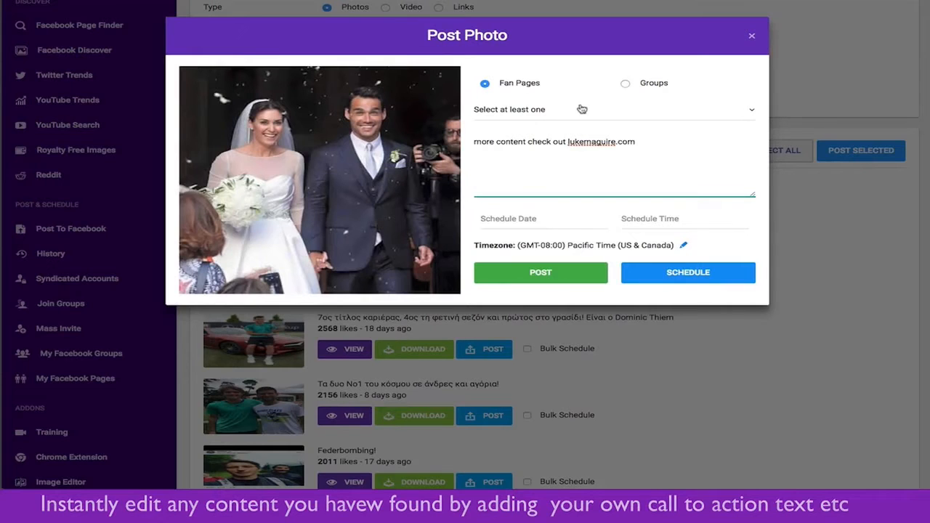
pyautogui.click(613, 109)
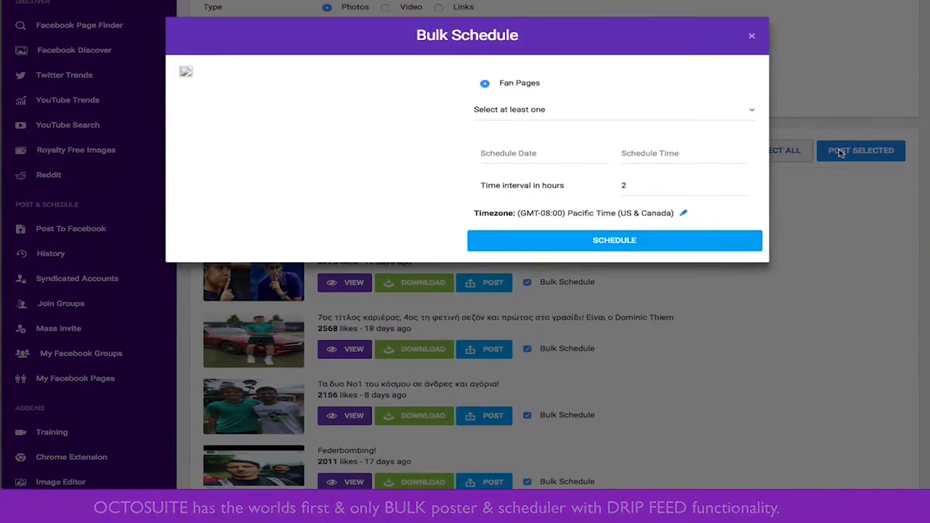
# Step: Bulk-schedule to three fan pages every 8 hours, then move on to Syndicated Accounts
pyautogui.click(614, 109)
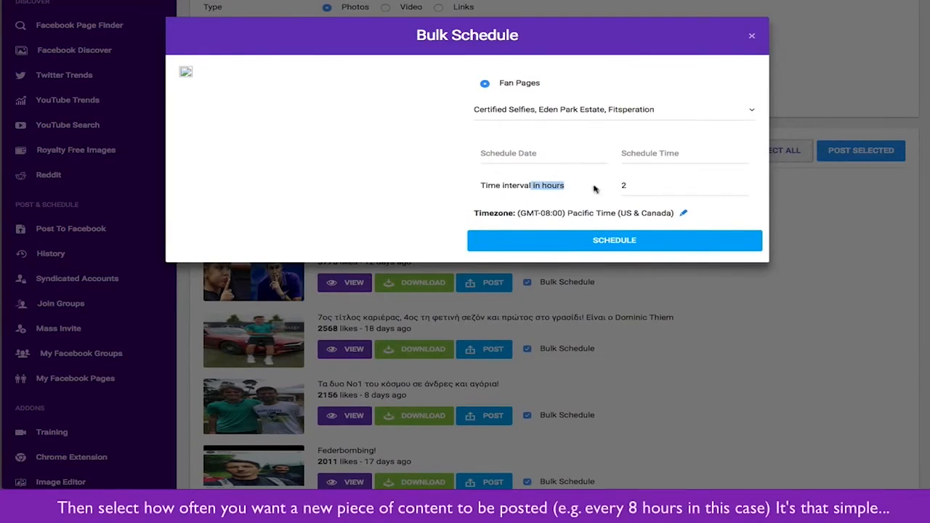
pyautogui.write('8')
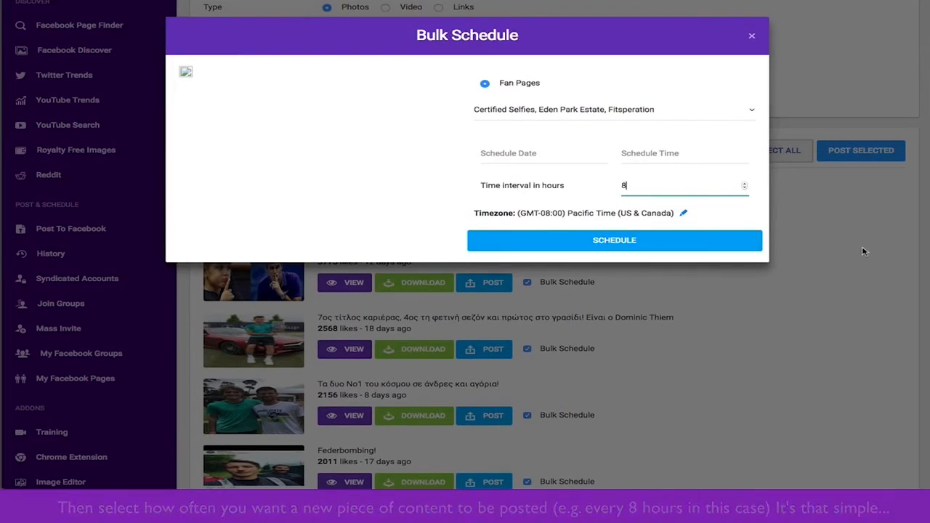
pyautogui.click(753, 35)
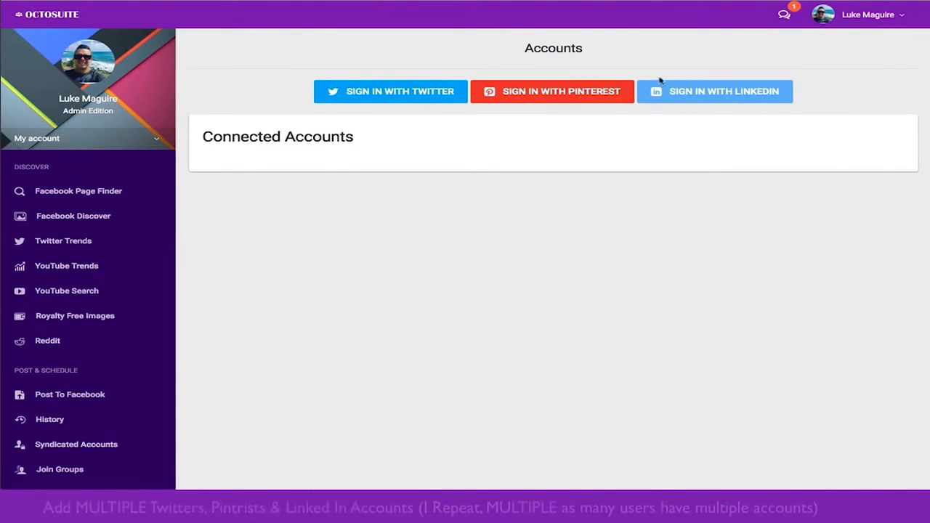
pyautogui.moveTo(142, 373)
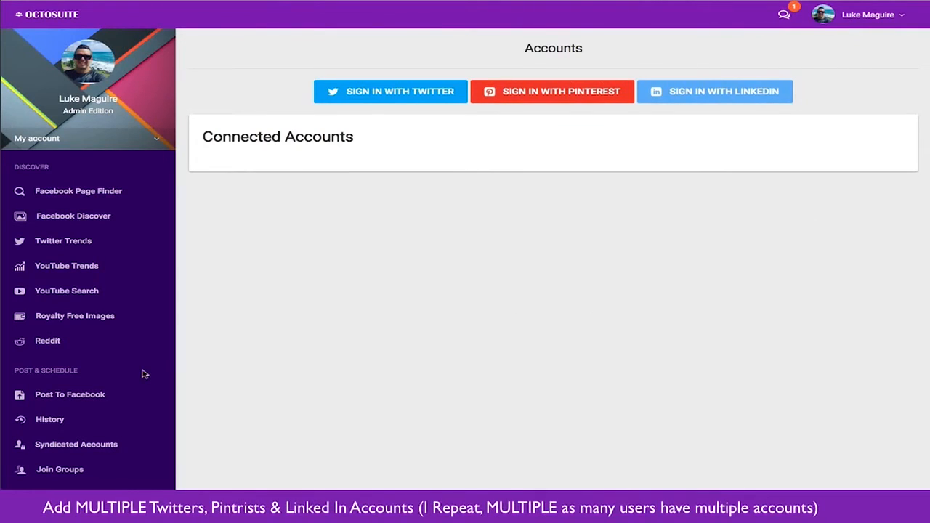
pyautogui.scroll(-3)
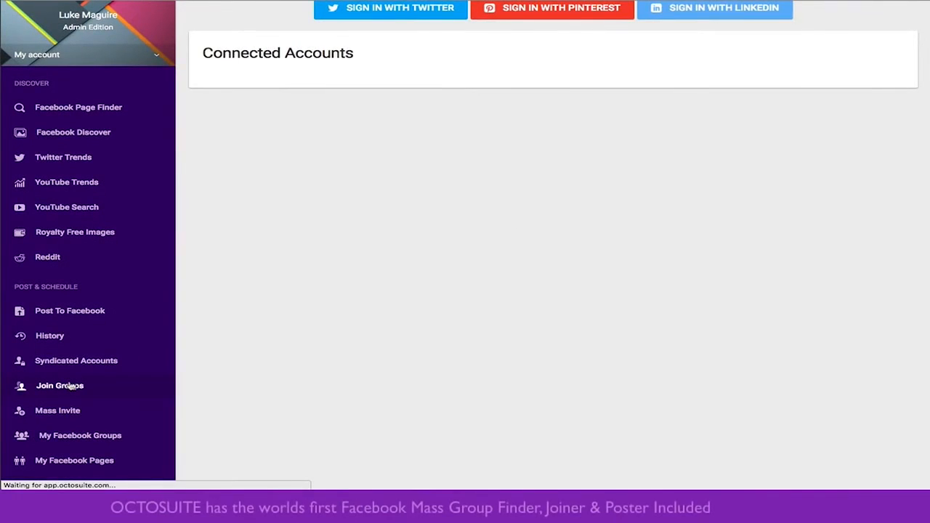
# Step: Search the Mass Group Joiner for Facebook groups matching 'fitness'
pyautogui.click(60, 386)
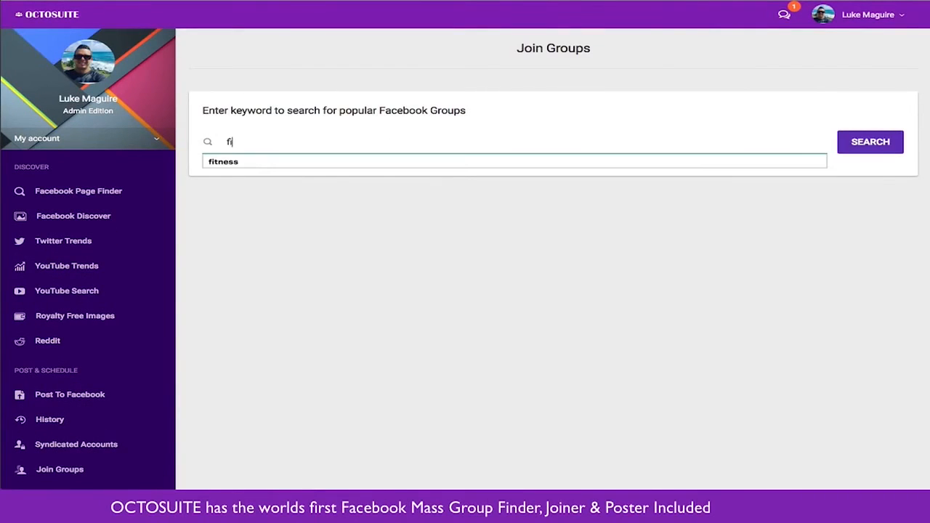
pyautogui.click(869, 143)
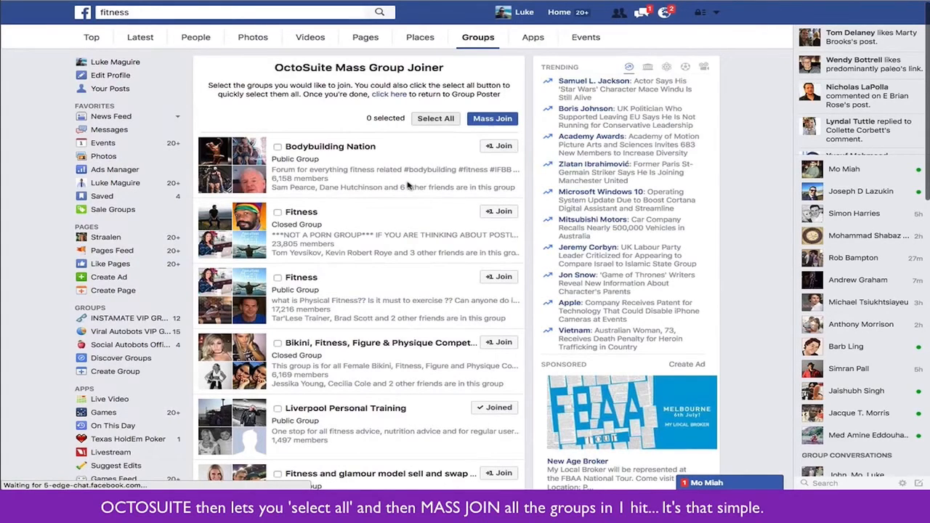
# Step: Go to Post To Facebook and browse the Desktop folder for a file to upload
pyautogui.click(436, 120)
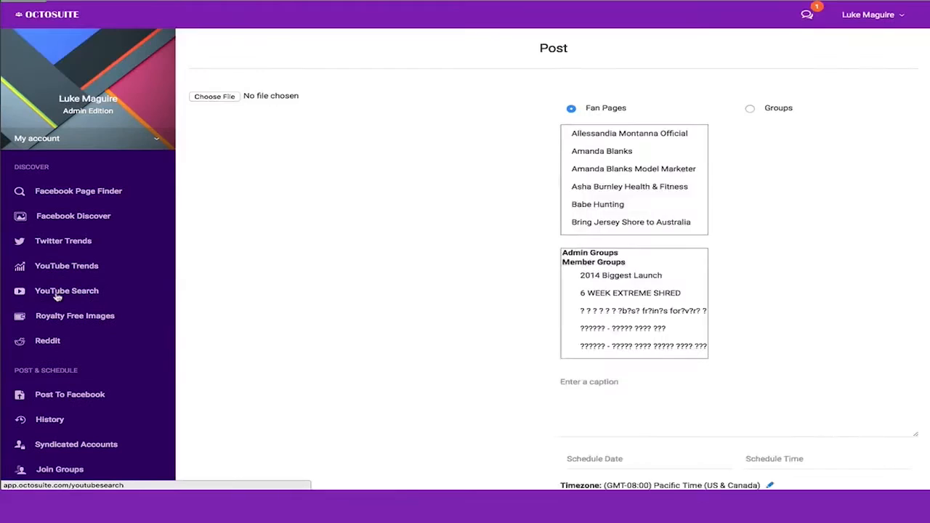
pyautogui.click(214, 96)
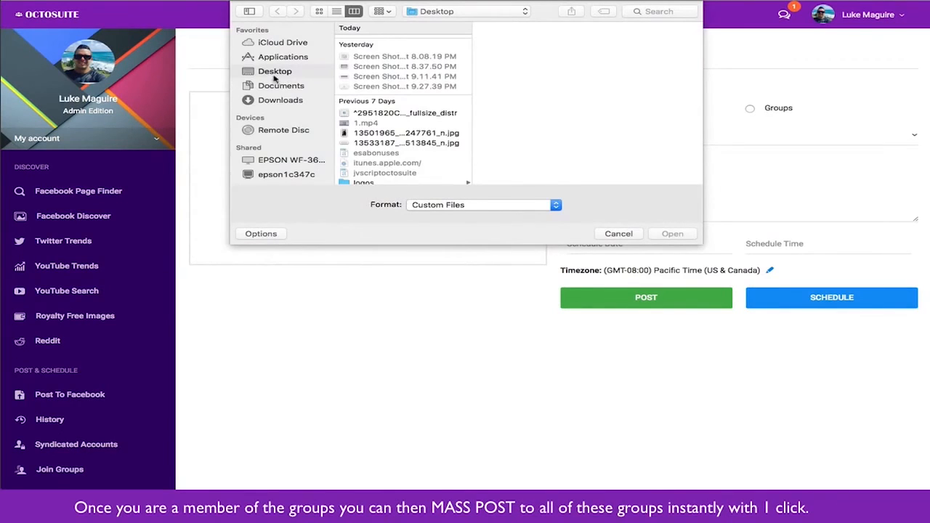
pyautogui.scroll(-3)
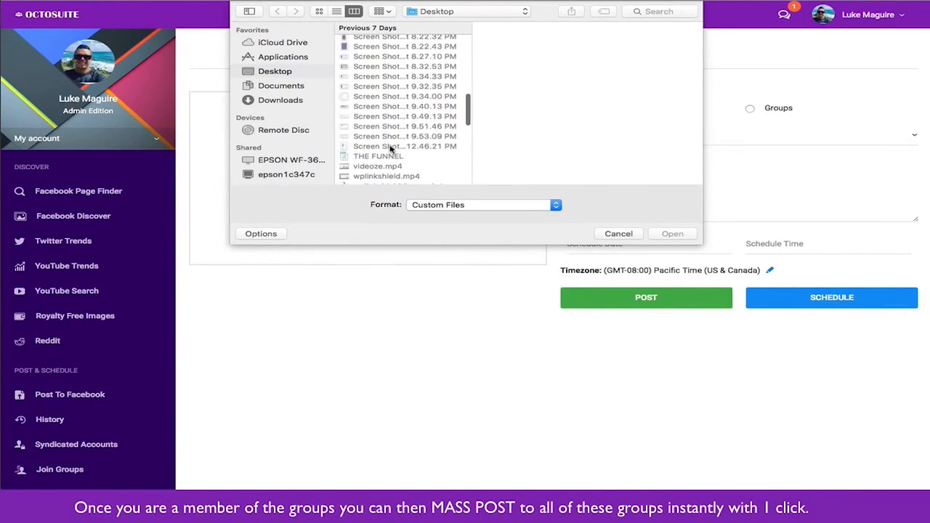
pyautogui.click(618, 233)
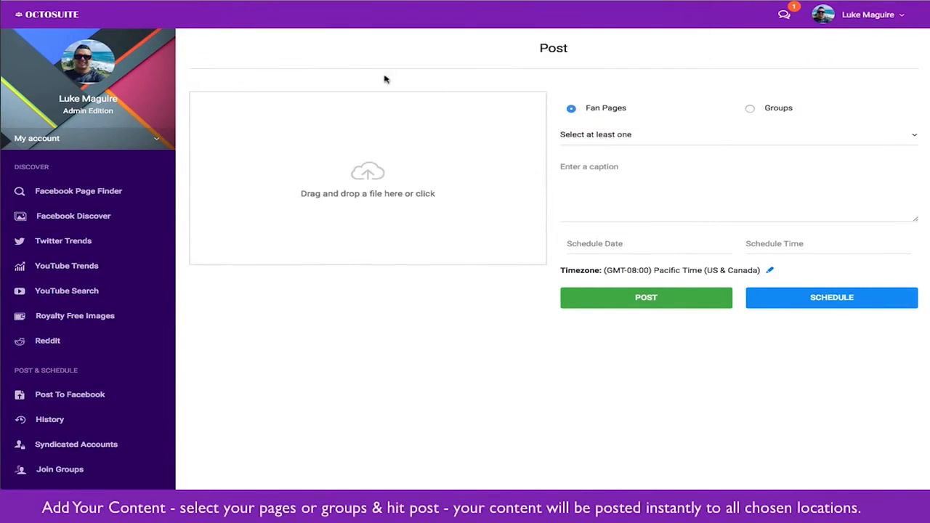
# Step: Upload the photo and target Groups including eCom Empire Private Mastermind Group
pyautogui.click(750, 108)
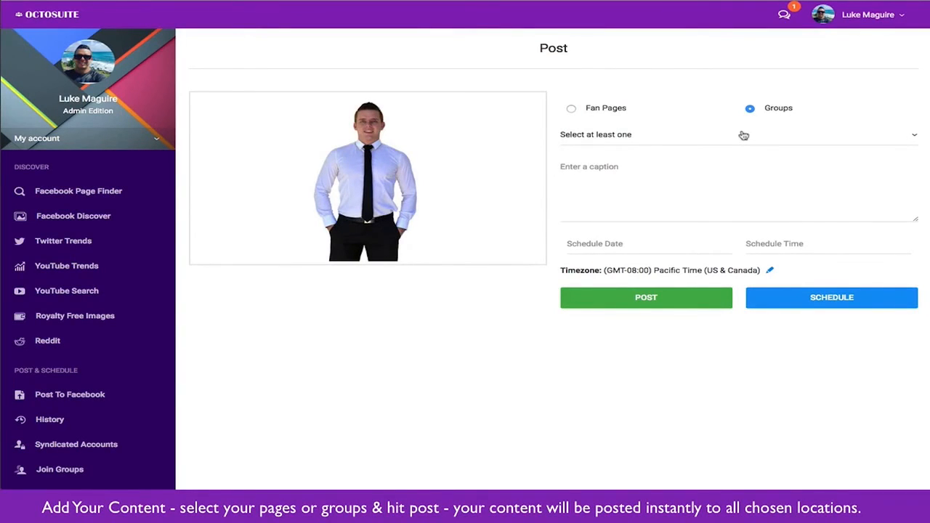
pyautogui.click(735, 134)
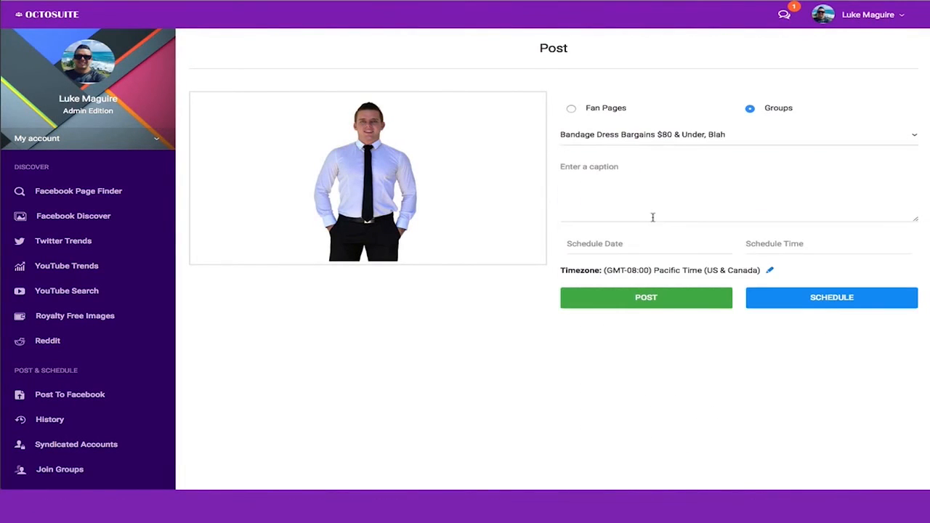
pyautogui.click(738, 134)
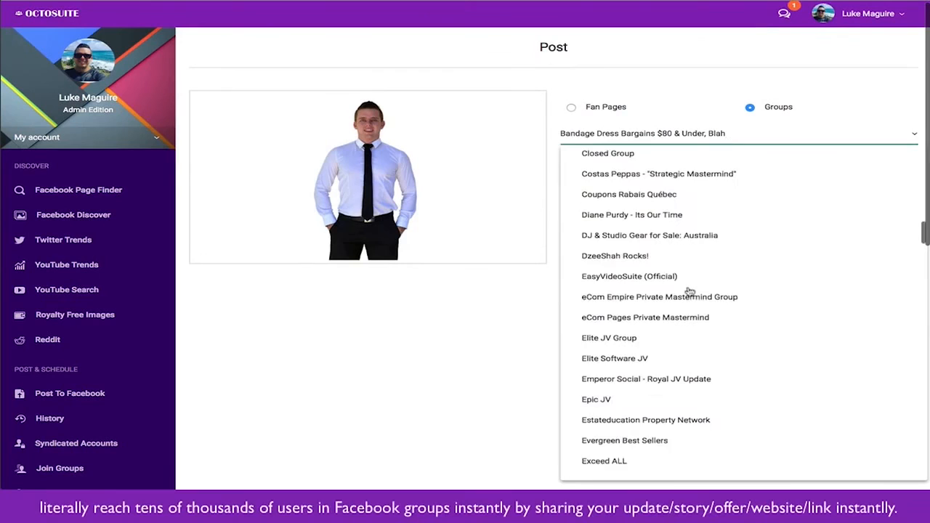
pyautogui.click(660, 297)
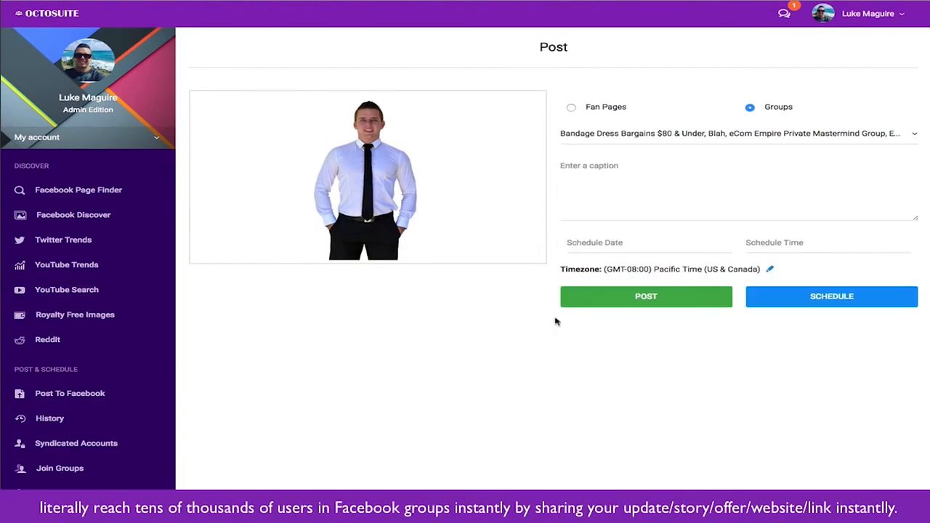
pyautogui.write('hey there :)')
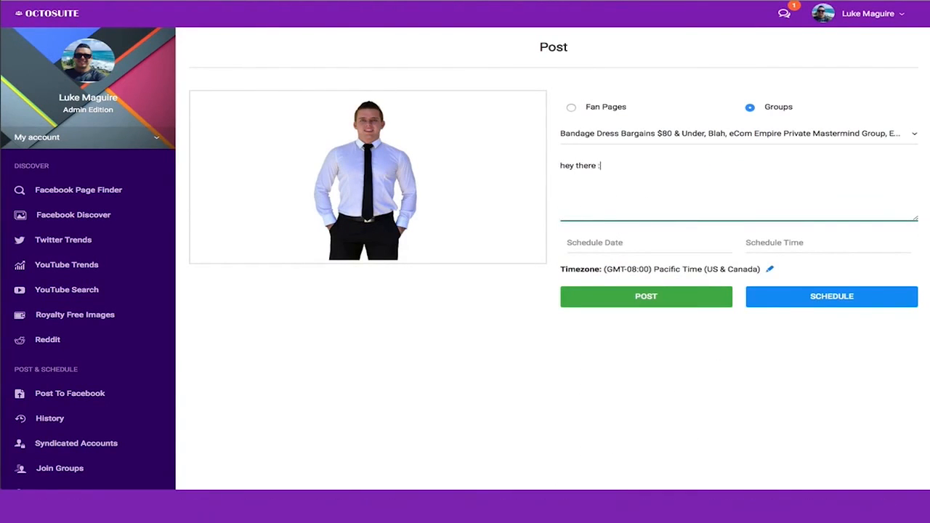
pyautogui.write('www.luke')
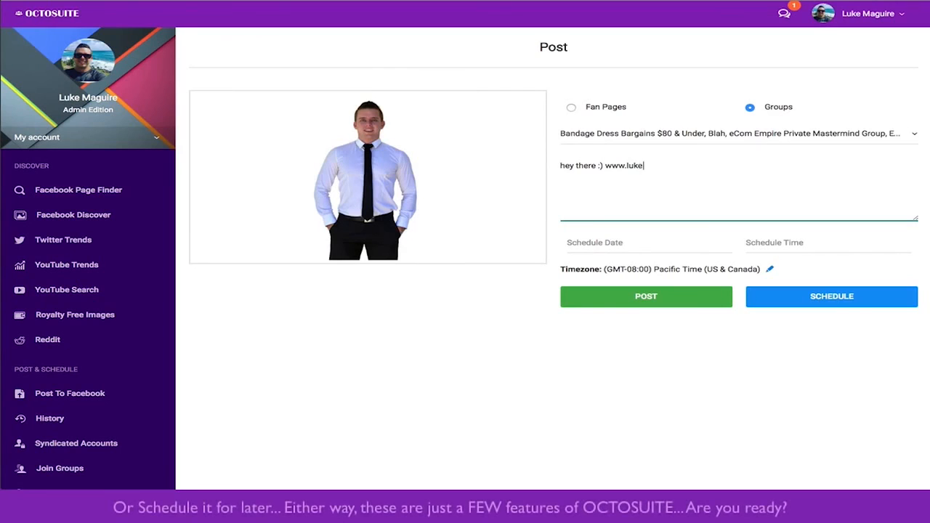